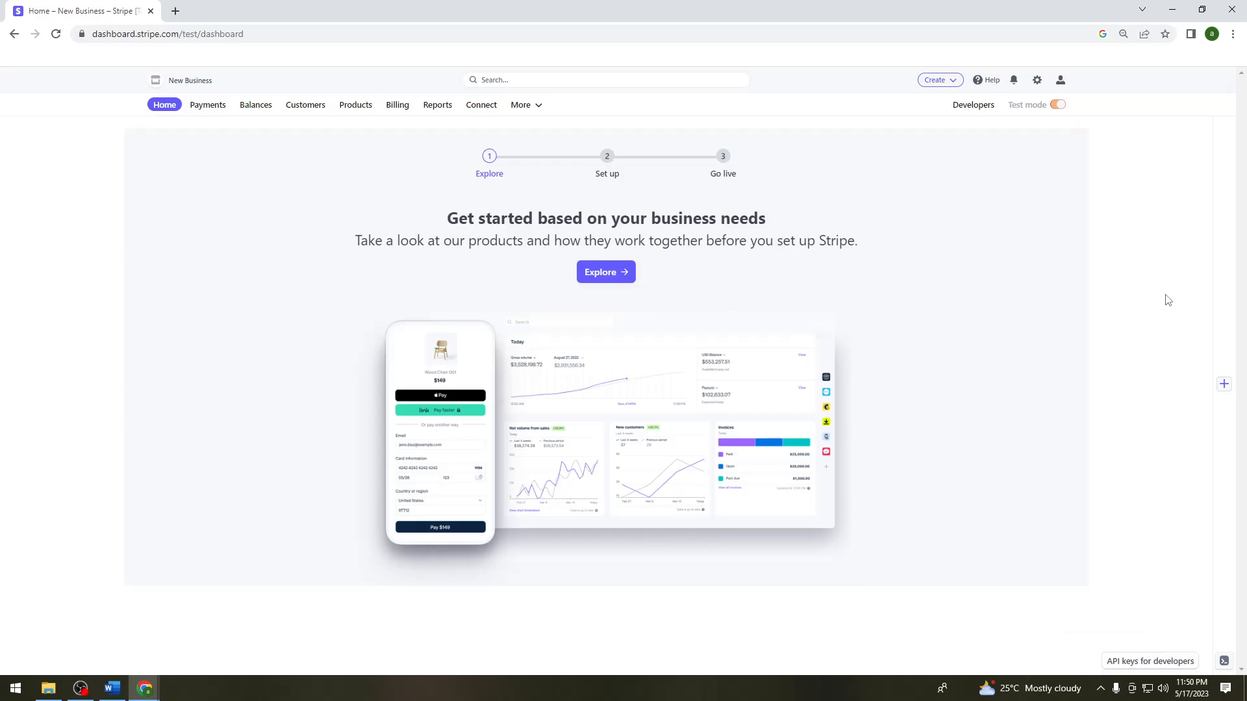
{"action": "mouse_move", "coordinate": [1080, 565]}
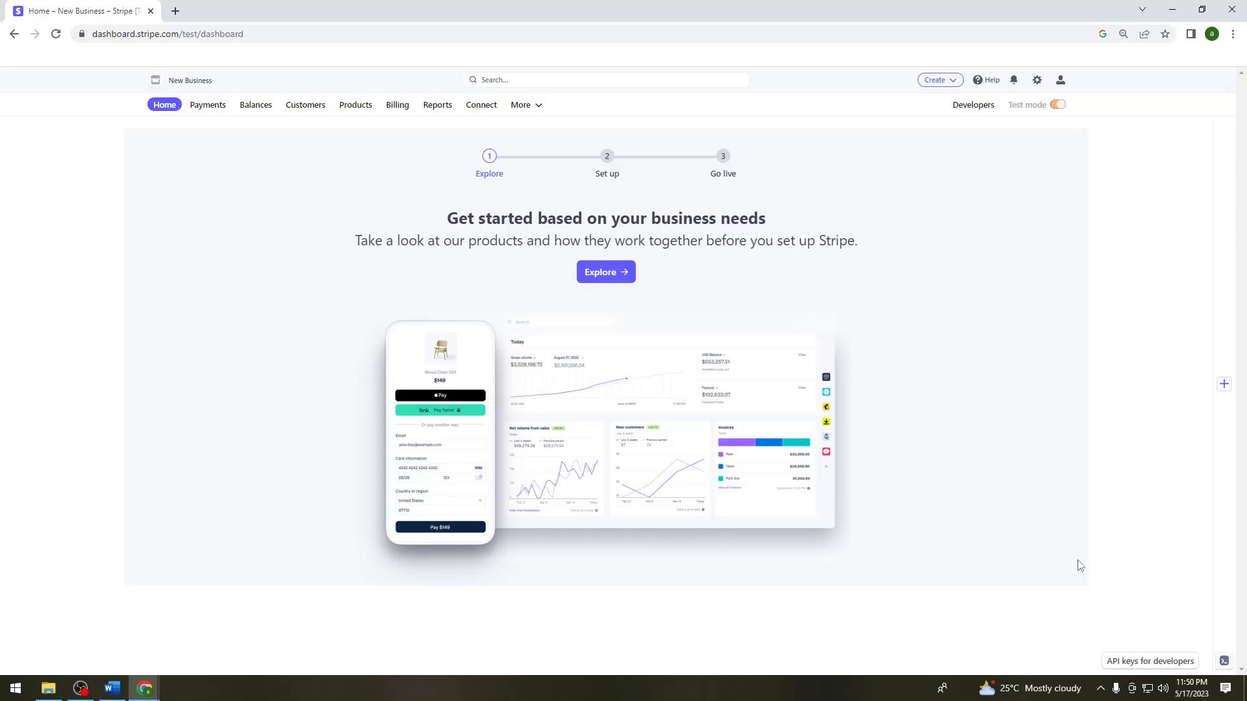
{"action": "mouse_move", "coordinate": [1074, 563]}
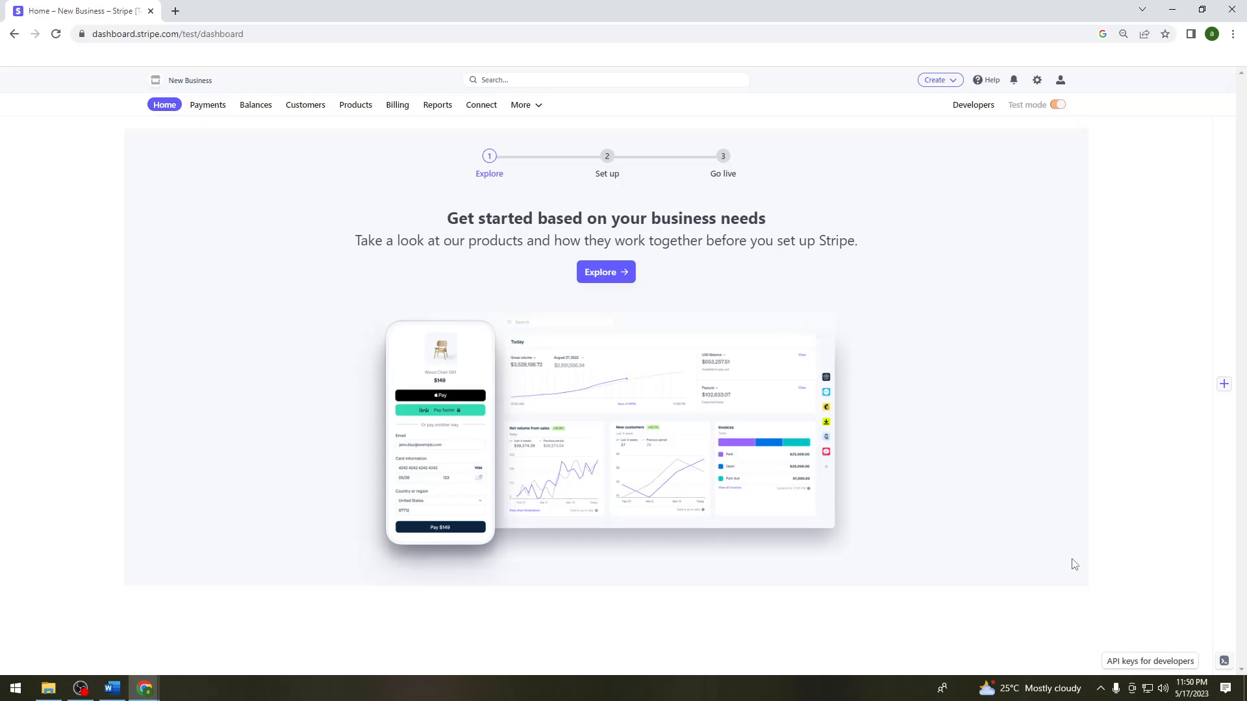
{"action": "mouse_move", "coordinate": [1107, 410]}
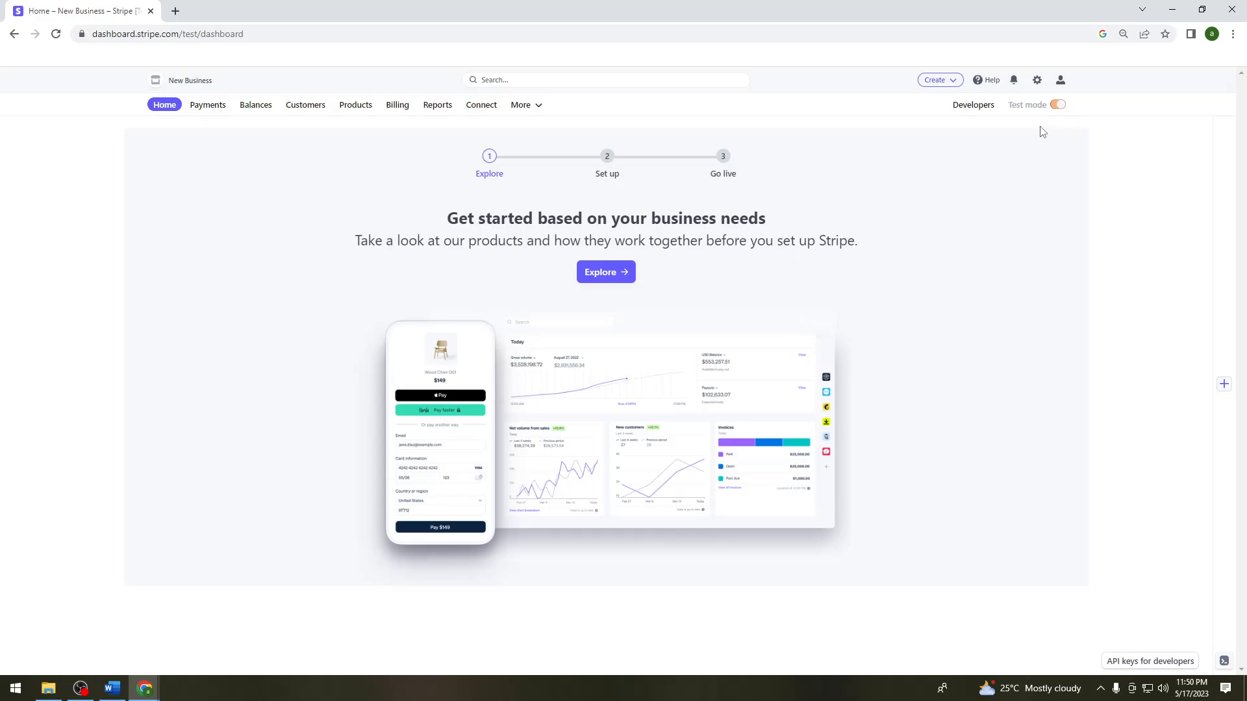
{"action": "mouse_move", "coordinate": [1035, 167]}
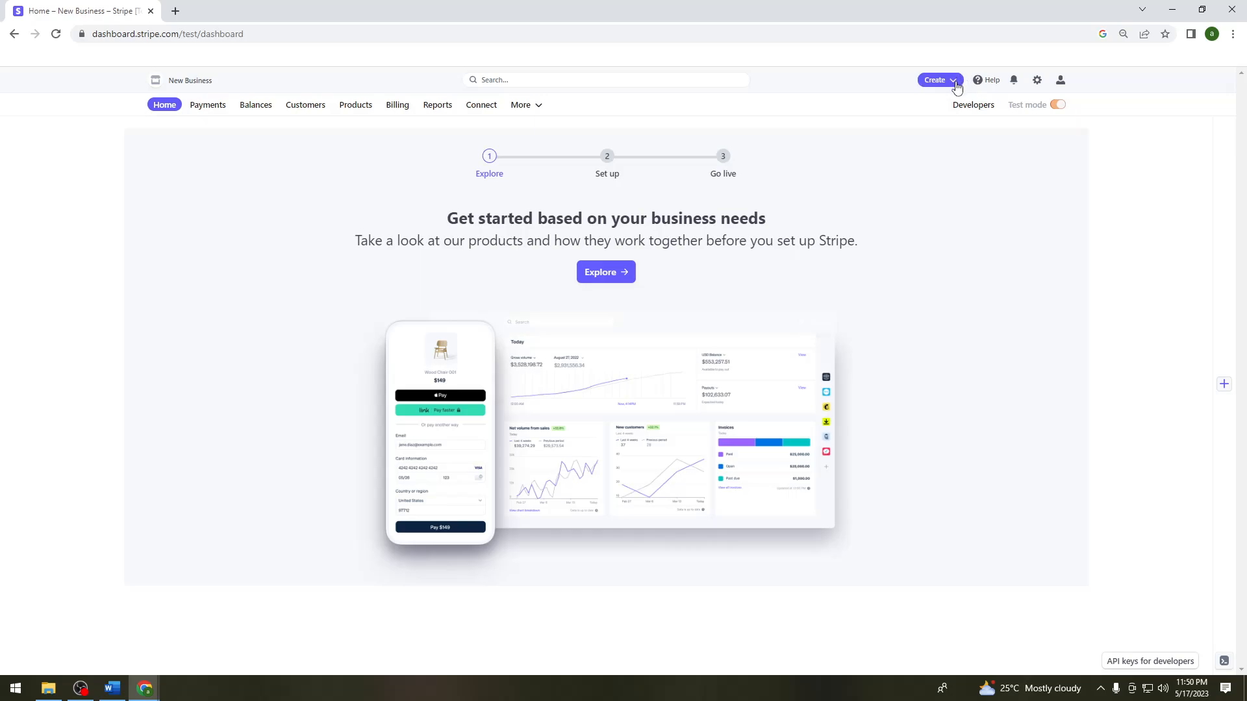
- Start a new payment link from the Create menu in the top bar
{"action": "left_click", "coordinate": [935, 79]}
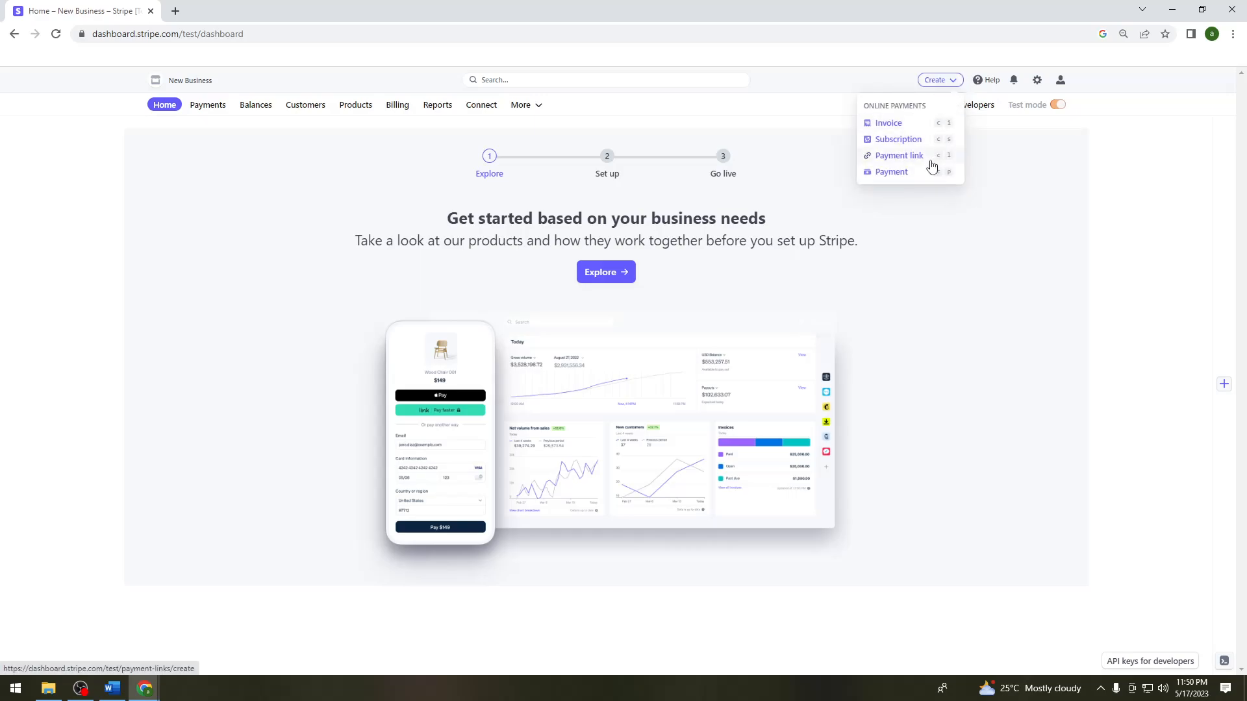
{"action": "mouse_move", "coordinate": [898, 155]}
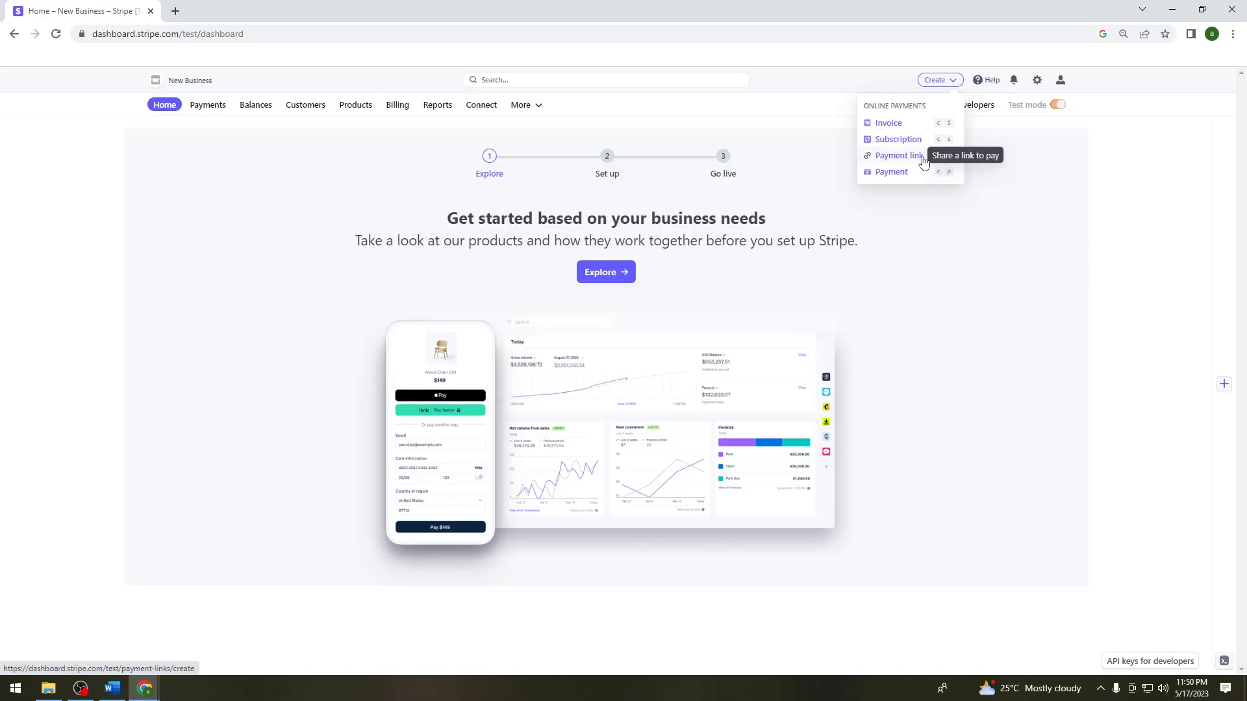
{"action": "left_click", "coordinate": [897, 156]}
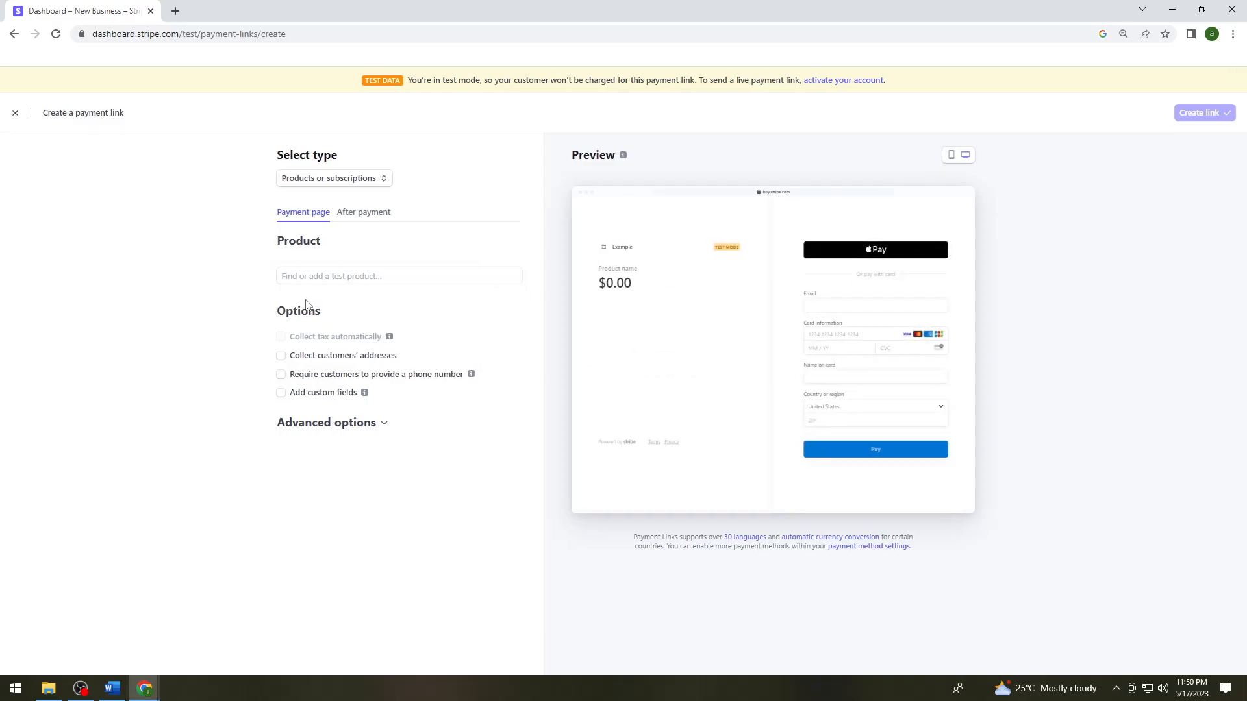
- Begin a new product for the payment link and focus its Description and Price fields
{"action": "left_click", "coordinate": [399, 276]}
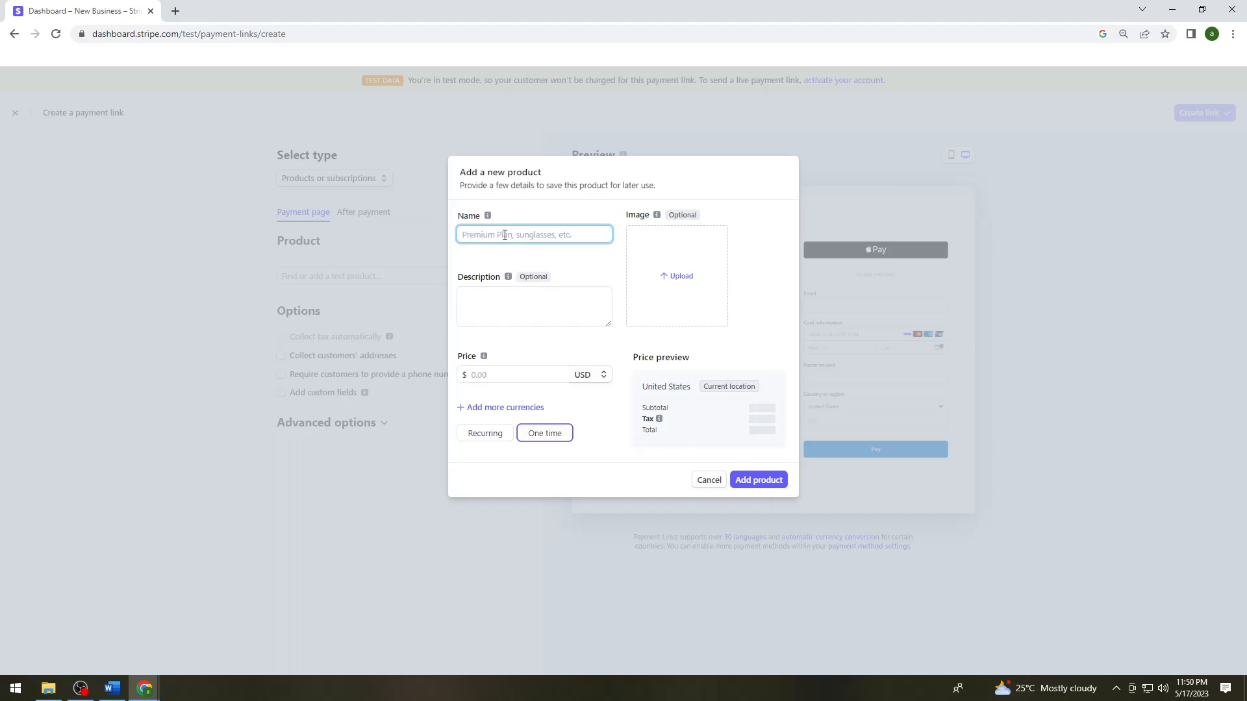
{"action": "left_click", "coordinate": [533, 306]}
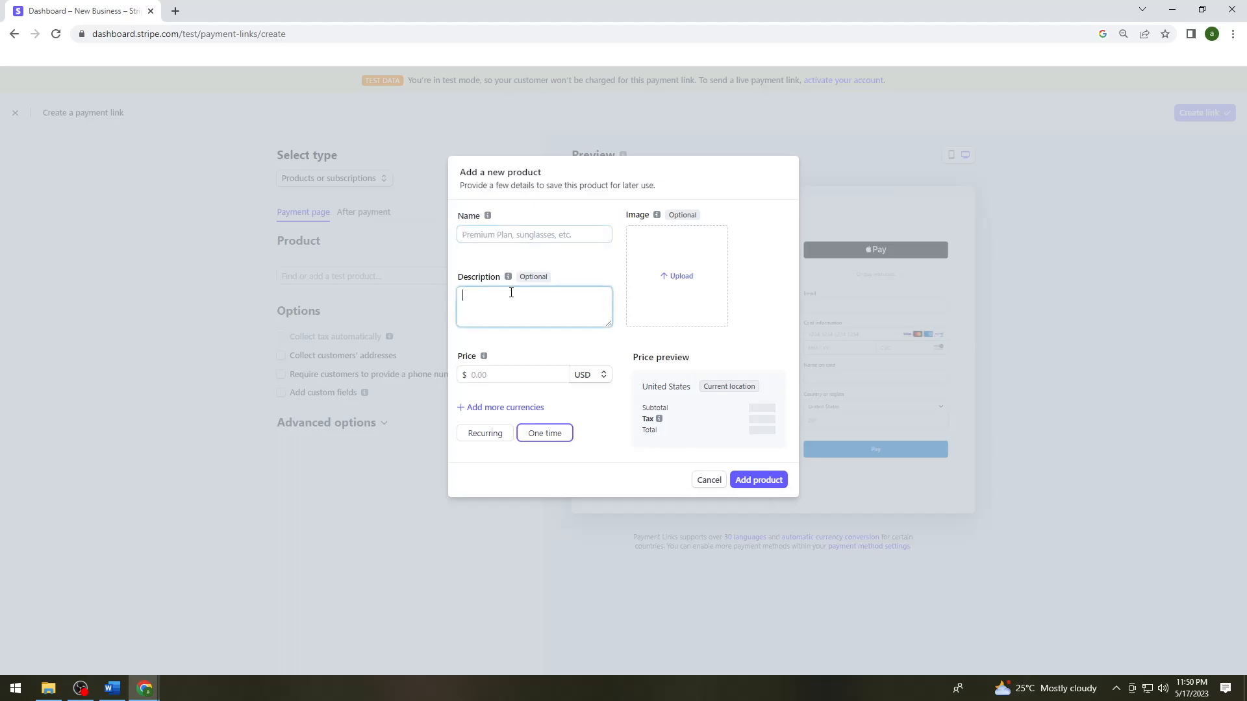
{"action": "left_click", "coordinate": [513, 375]}
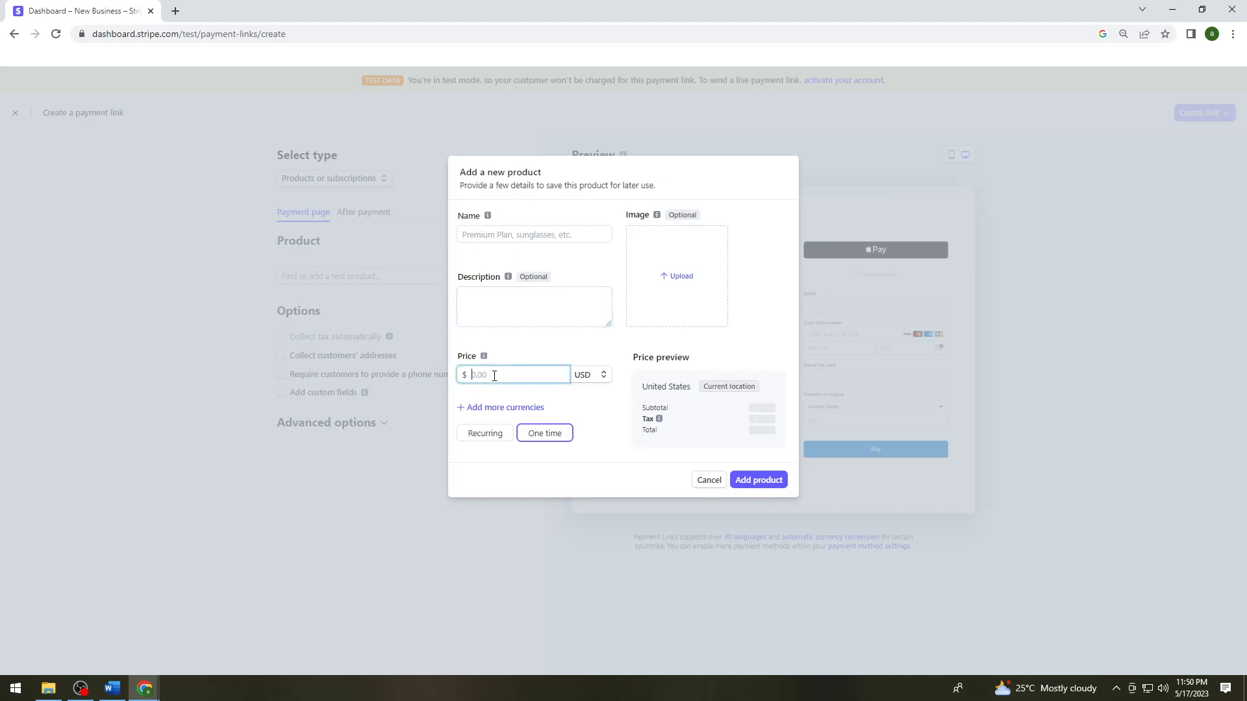
{"action": "mouse_move", "coordinate": [535, 363]}
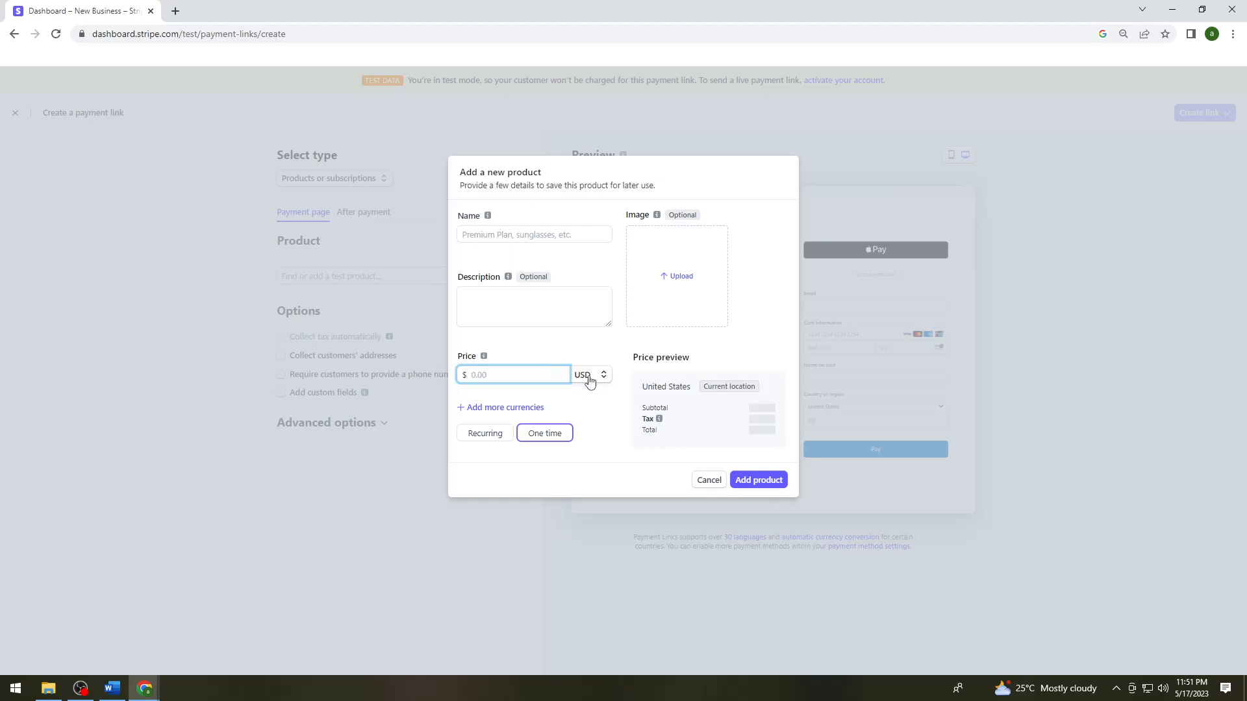
{"action": "mouse_move", "coordinate": [450, 359]}
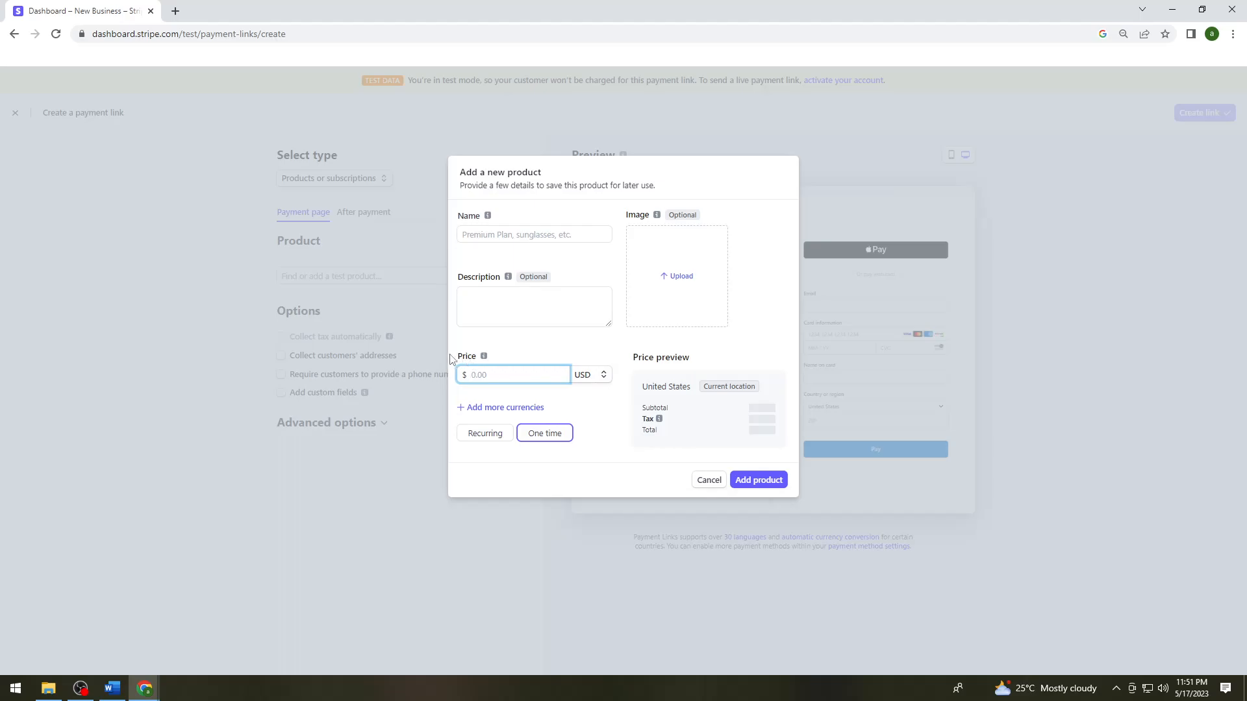
- Show the price currency list next to USD and browse down through the currencies
{"action": "left_click", "coordinate": [589, 375]}
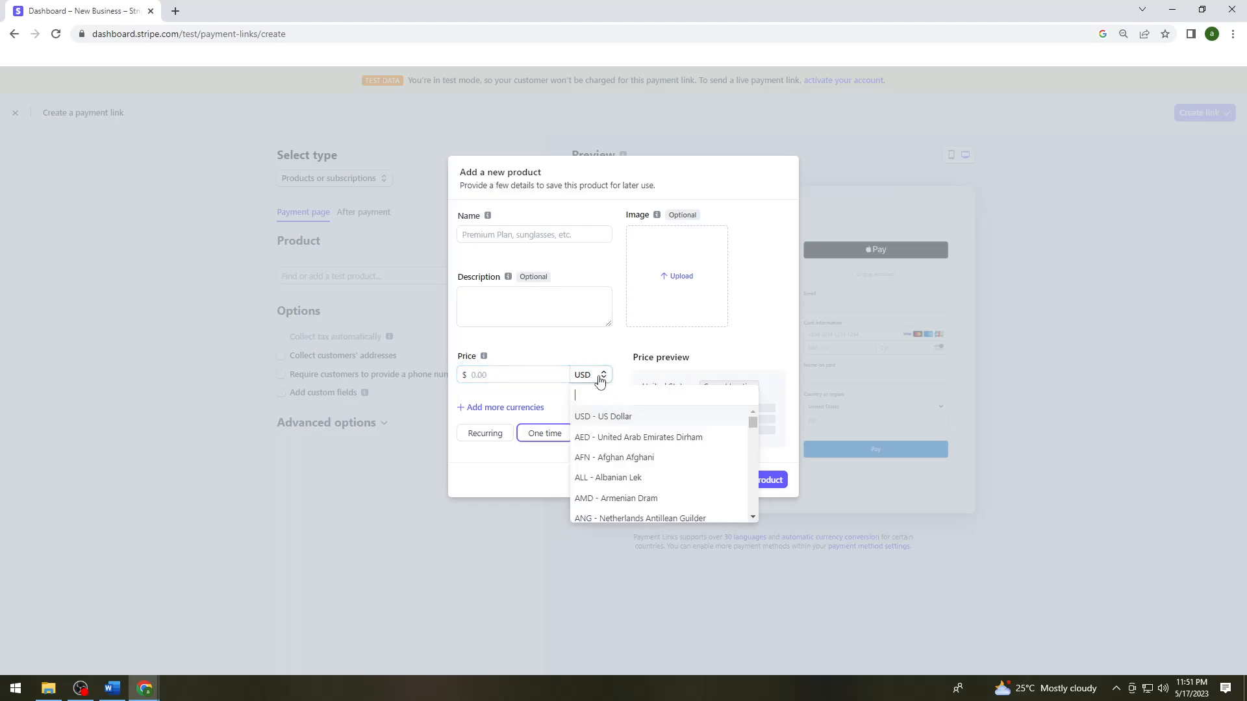
{"action": "scroll", "scroll_direction": "down", "scroll_amount": 3}
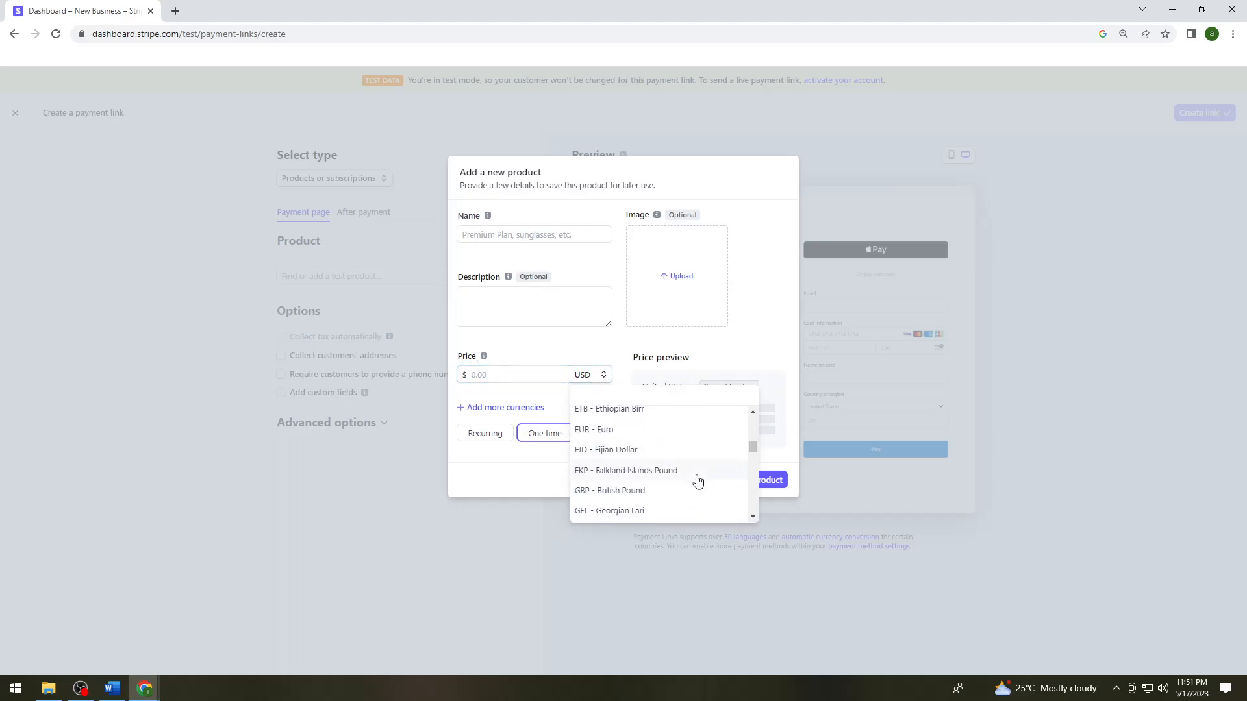
{"action": "scroll", "scroll_direction": "down", "scroll_amount": 3}
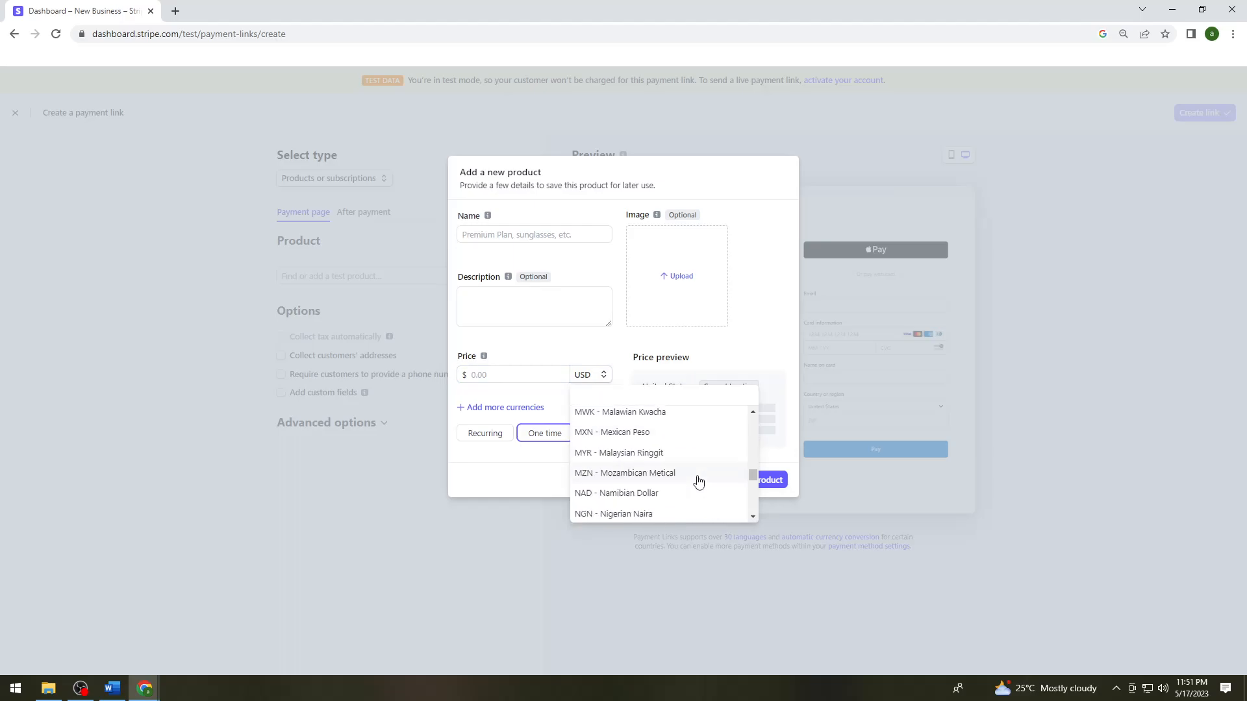
{"action": "scroll", "scroll_direction": "down", "scroll_amount": 3}
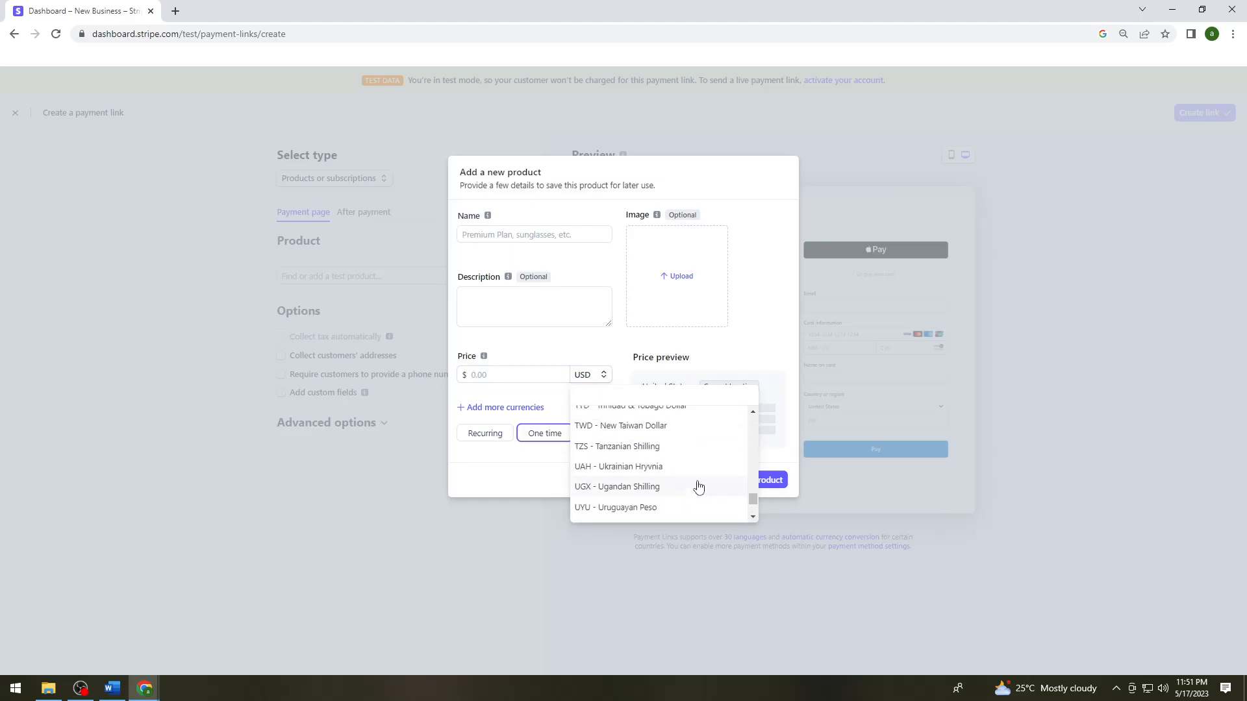